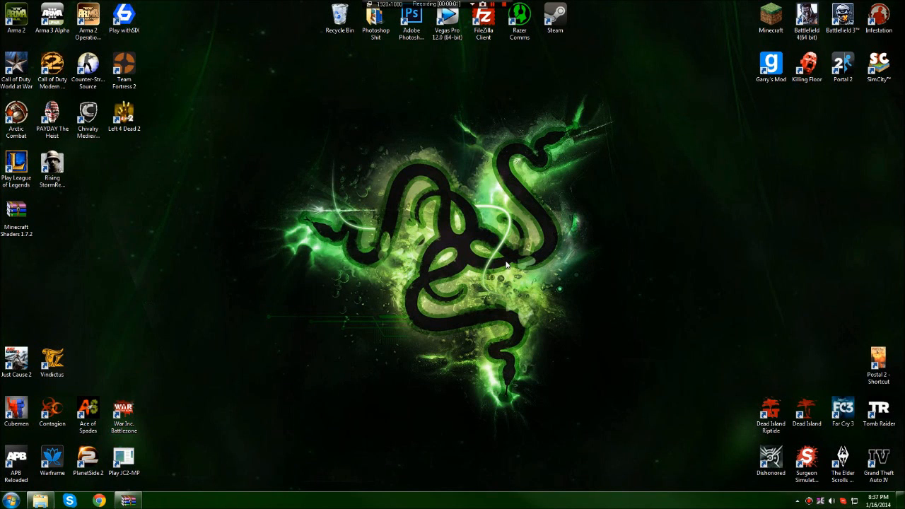
mouse_move(510, 275)
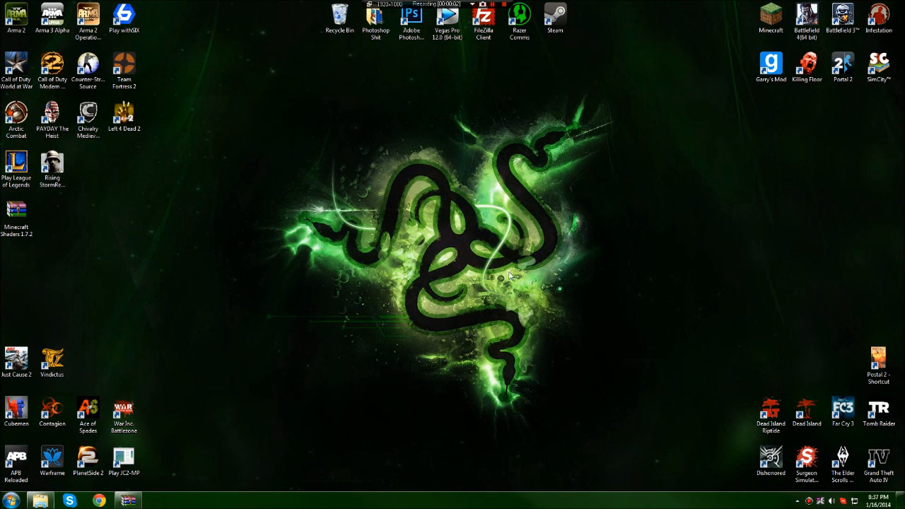
mouse_move(483, 141)
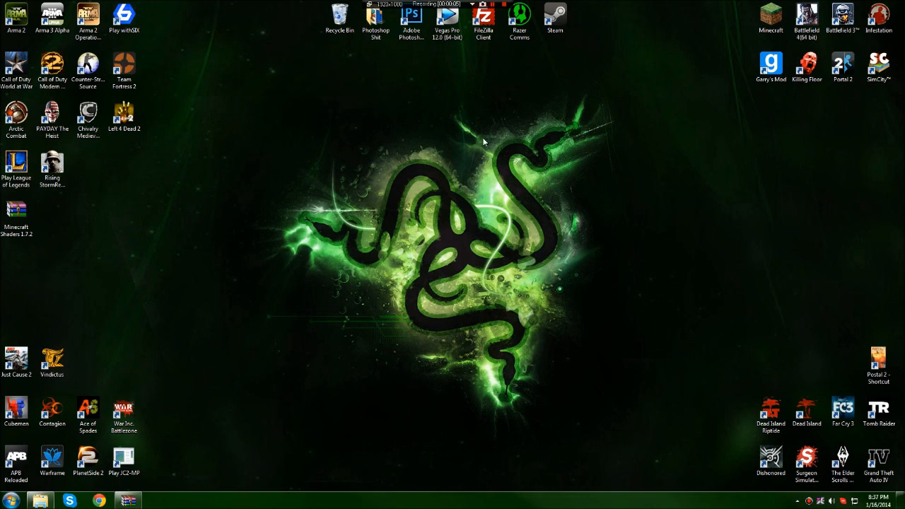
mouse_move(605, 67)
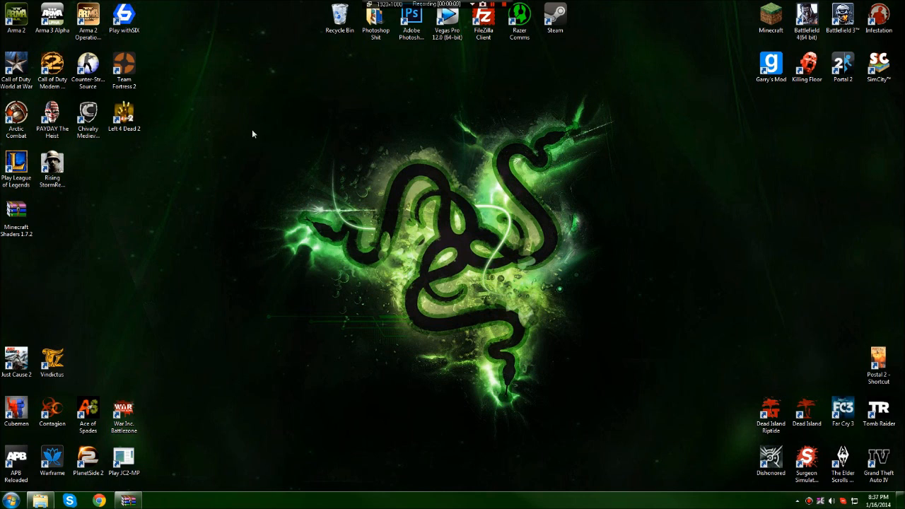
mouse_move(307, 84)
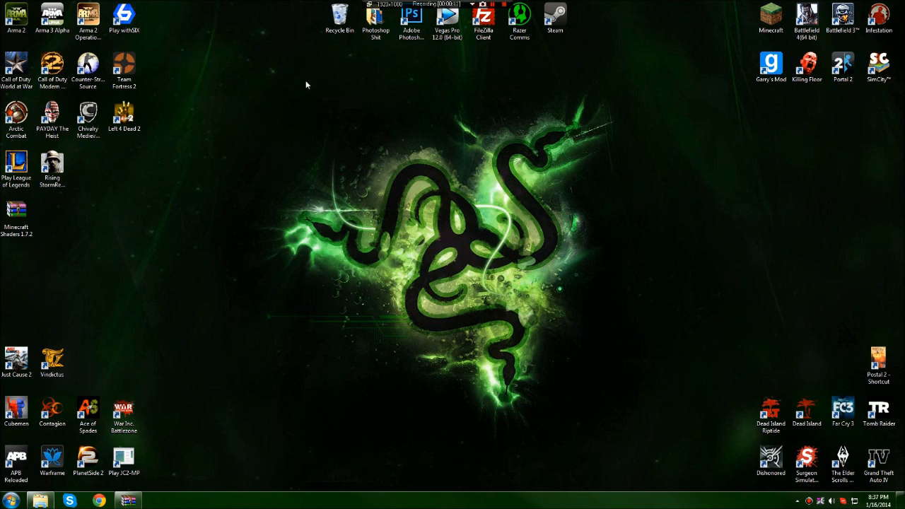
mouse_move(600, 82)
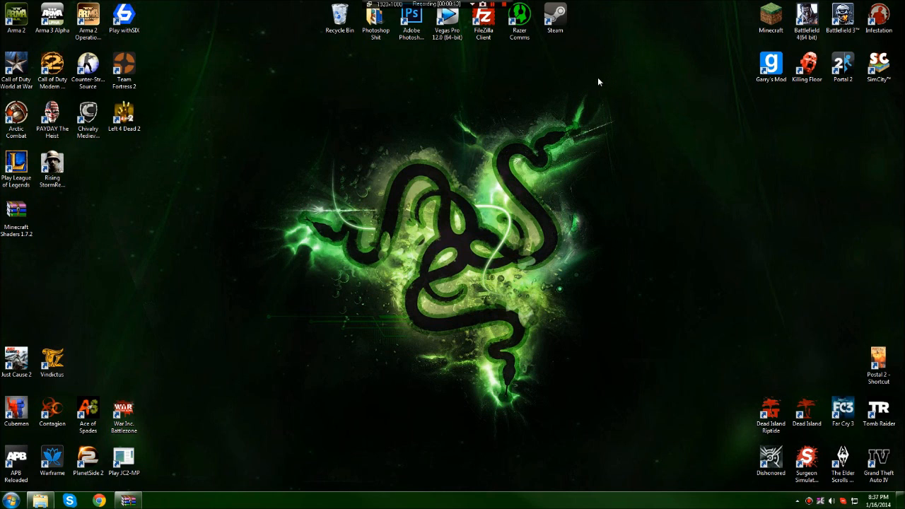
mouse_move(612, 76)
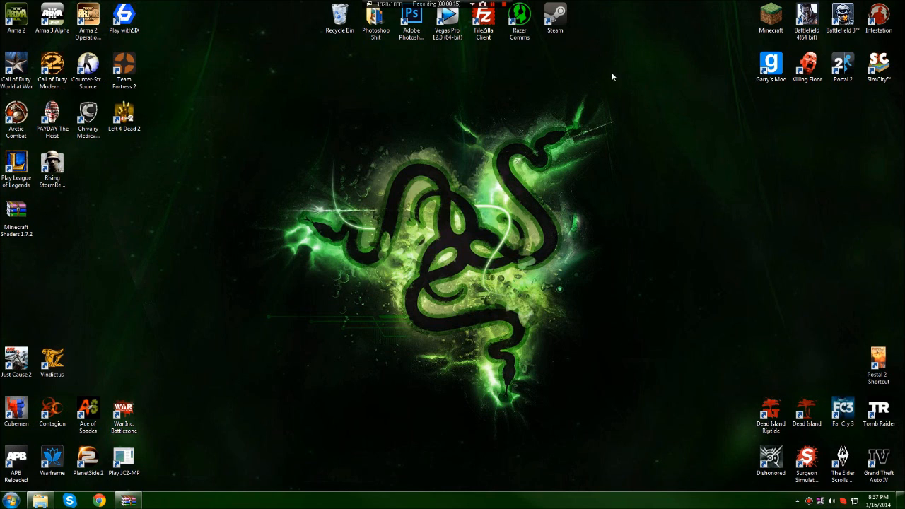
mouse_move(599, 87)
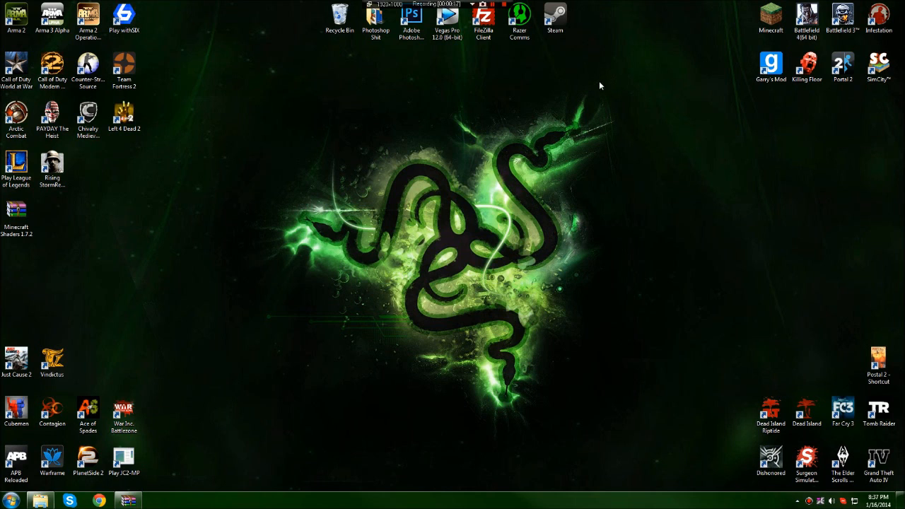
mouse_move(220, 205)
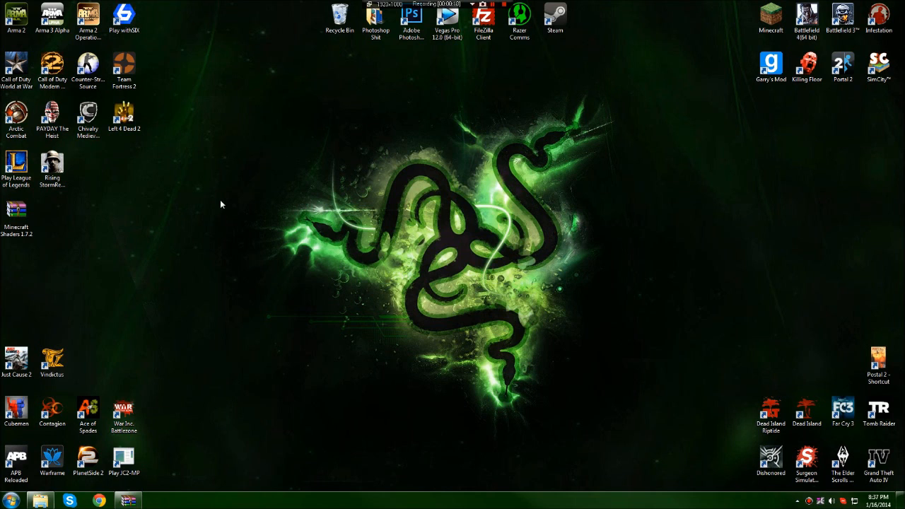
Step: Open the Minecraft Shaders 1.7.2.rar archive from the desktop in WinRAR
click(15, 212)
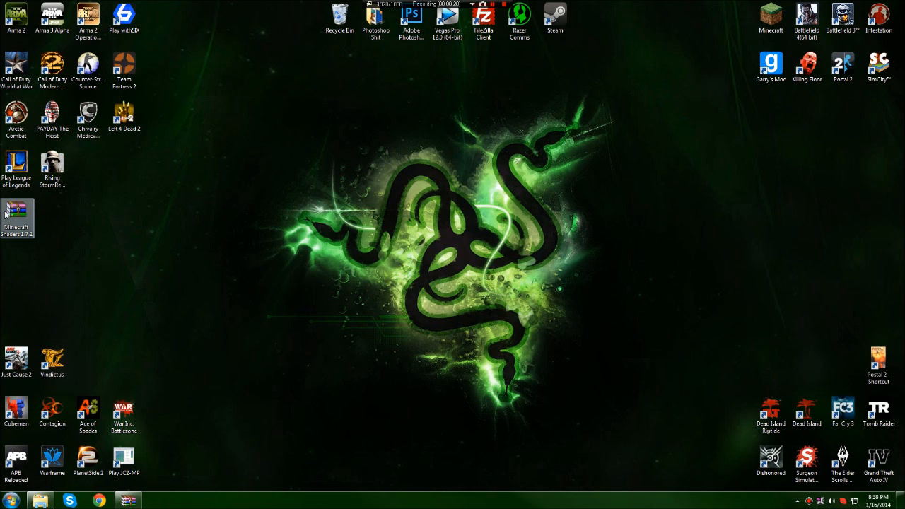
click(198, 239)
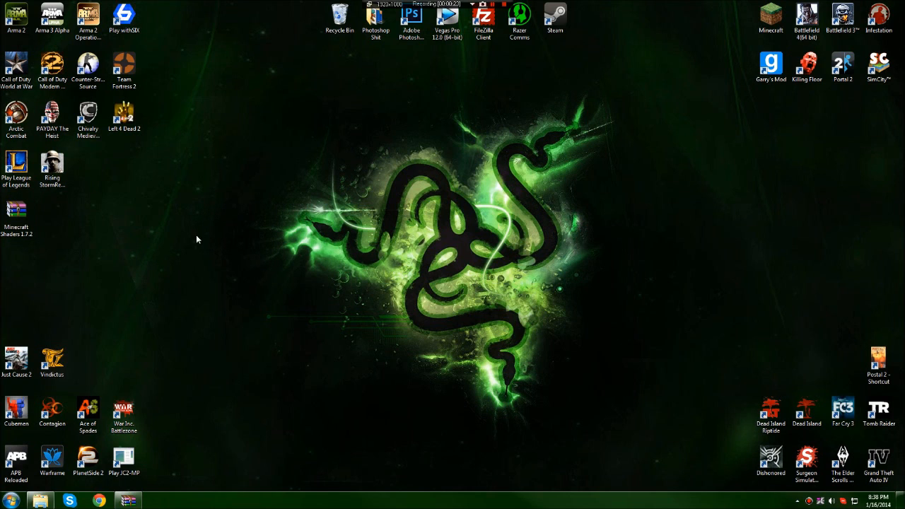
mouse_move(229, 207)
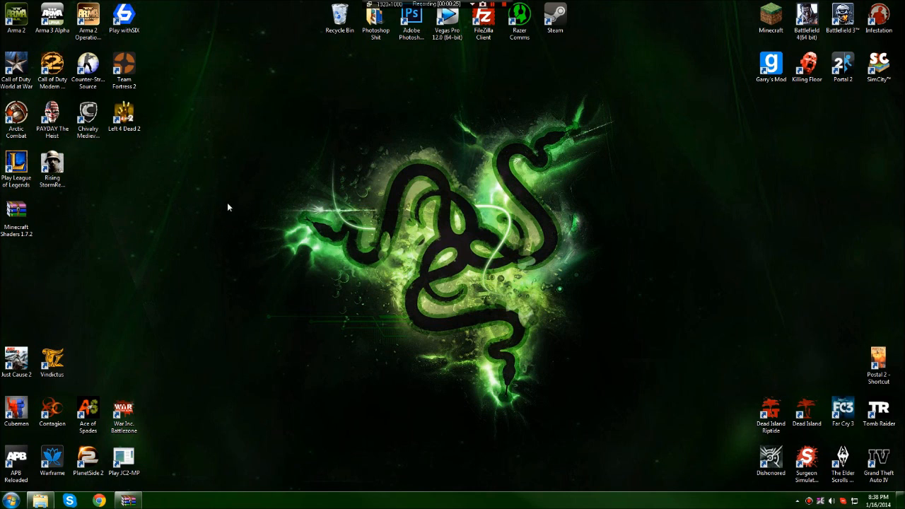
mouse_move(537, 110)
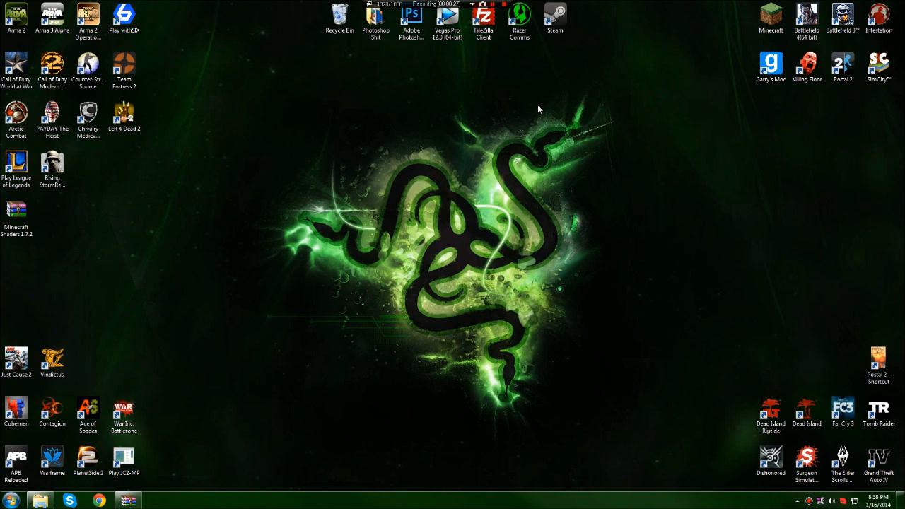
mouse_move(513, 122)
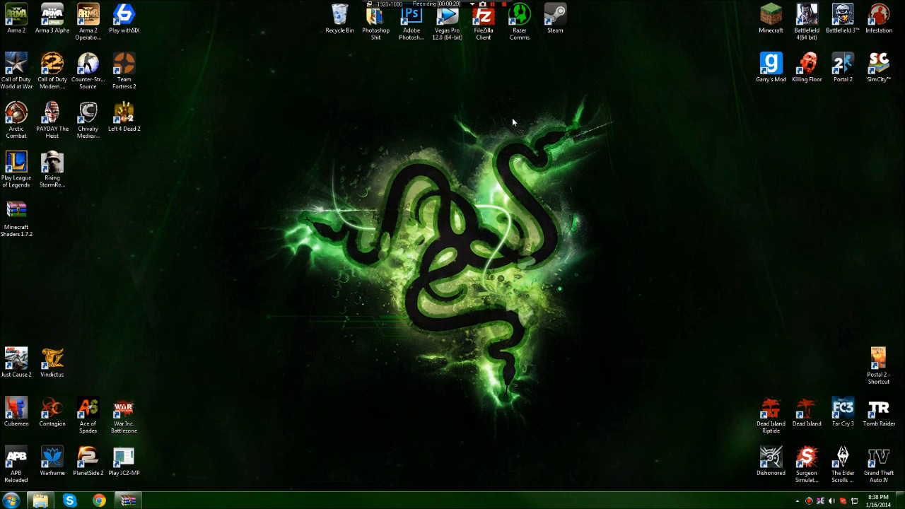
mouse_move(359, 124)
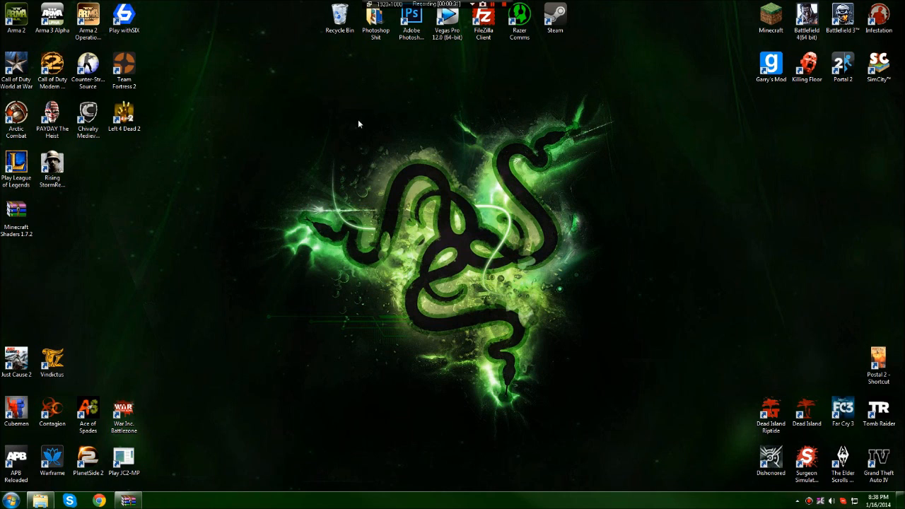
click(16, 215)
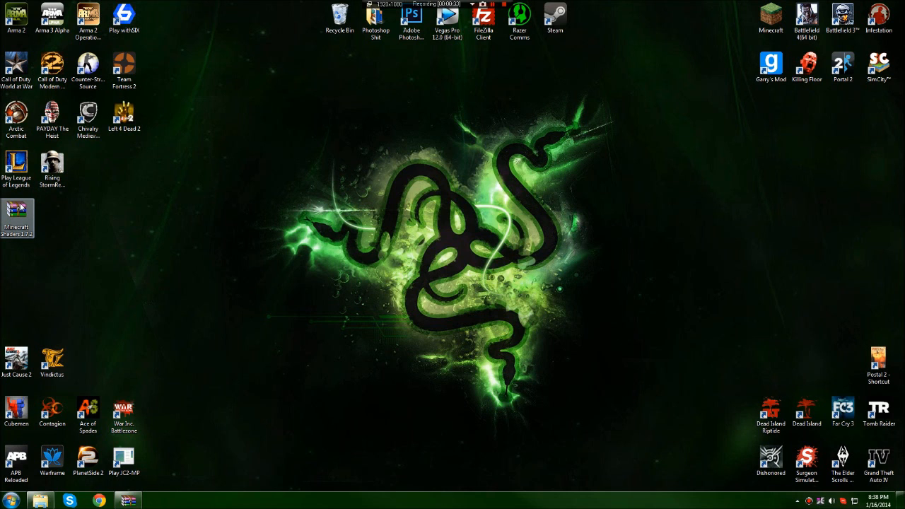
double_click(17, 215)
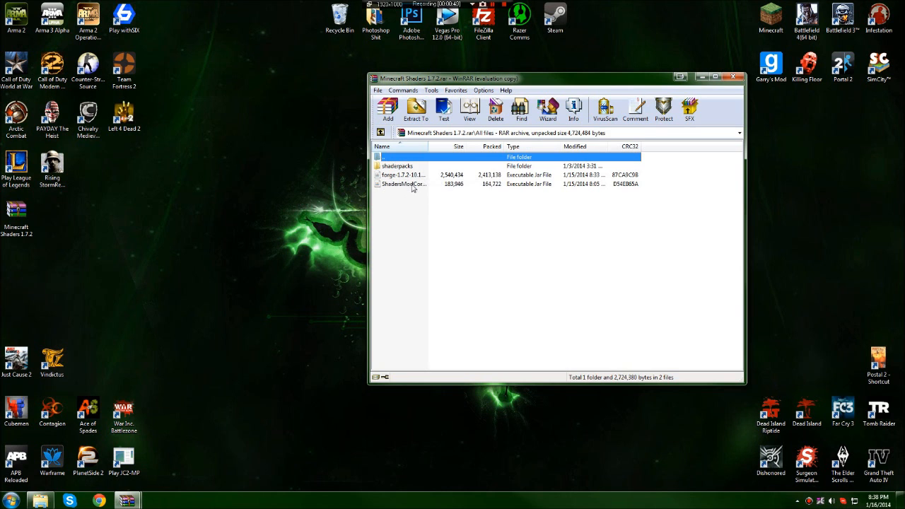
Step: Select the shaderpacks folder, reposition the WinRAR window, and select the Forge installer jar
click(397, 165)
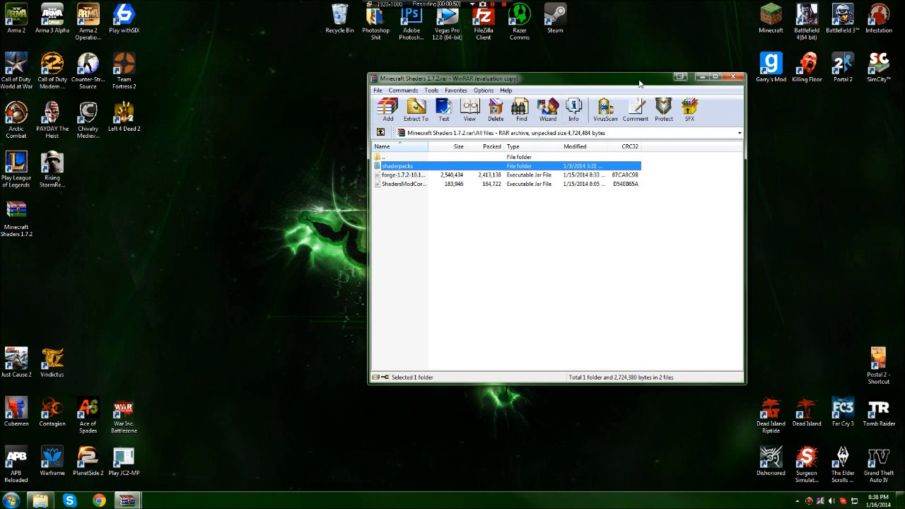
drag(554, 79, 707, 93)
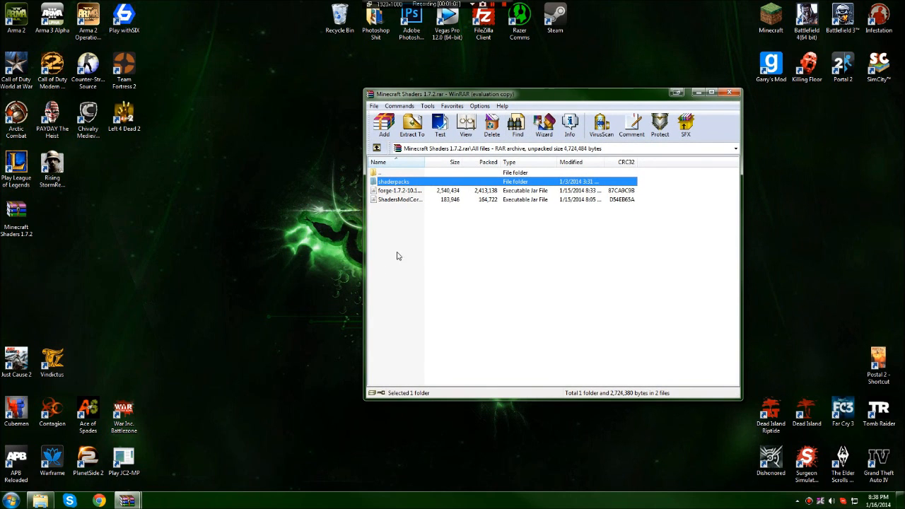
click(399, 190)
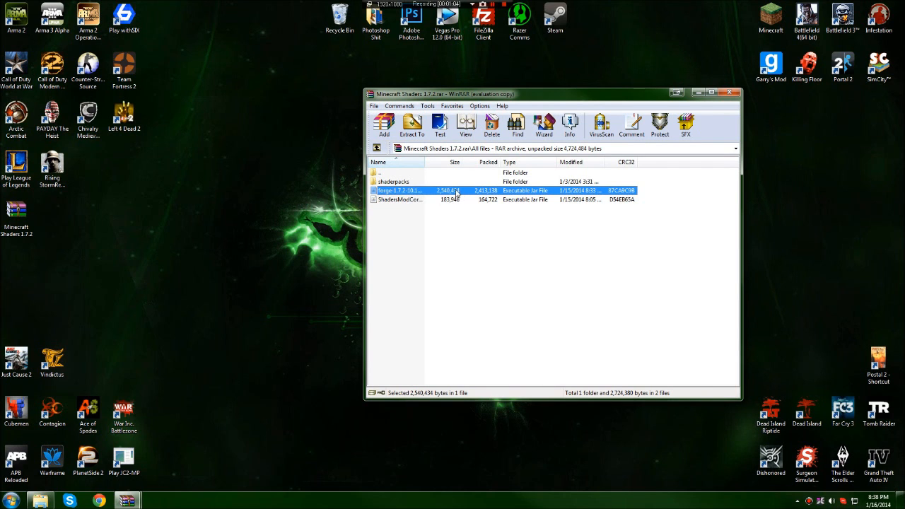
Step: Run the Forge installer jar and install Forge 10.12.0 as a client profile
double_click(399, 190)
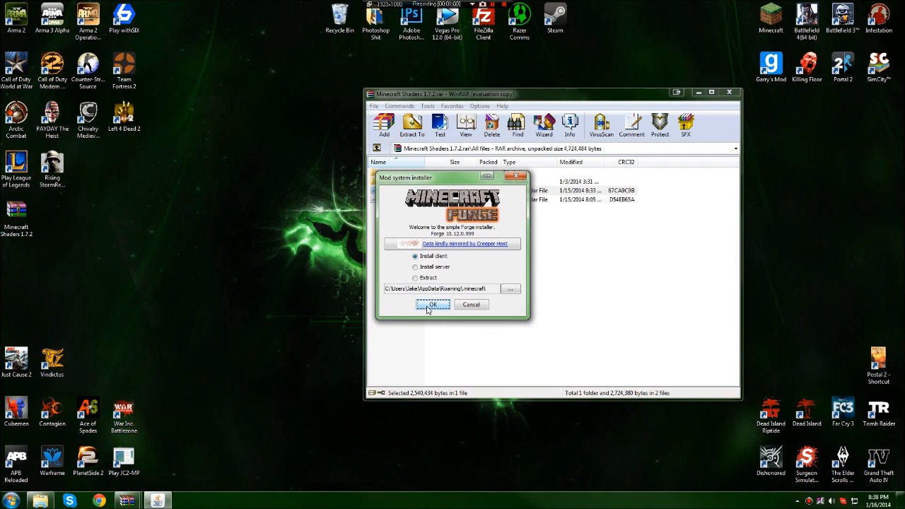
click(433, 304)
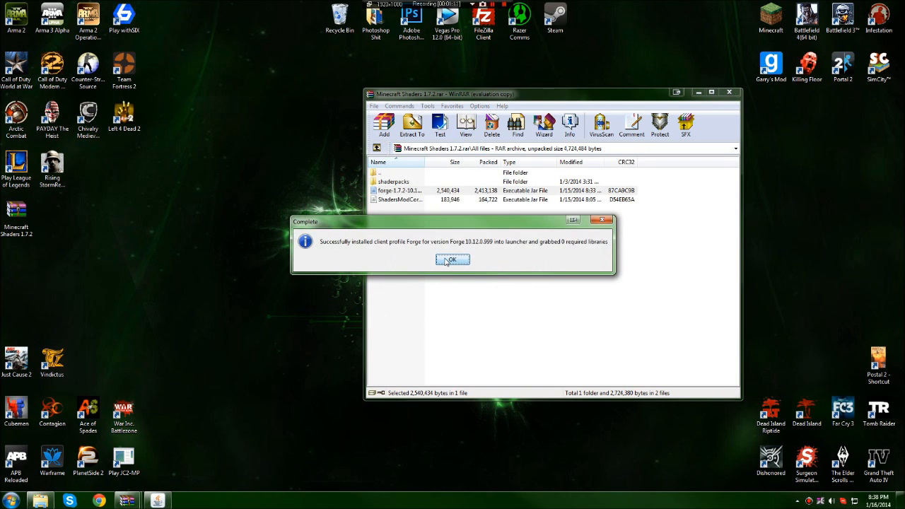
click(453, 260)
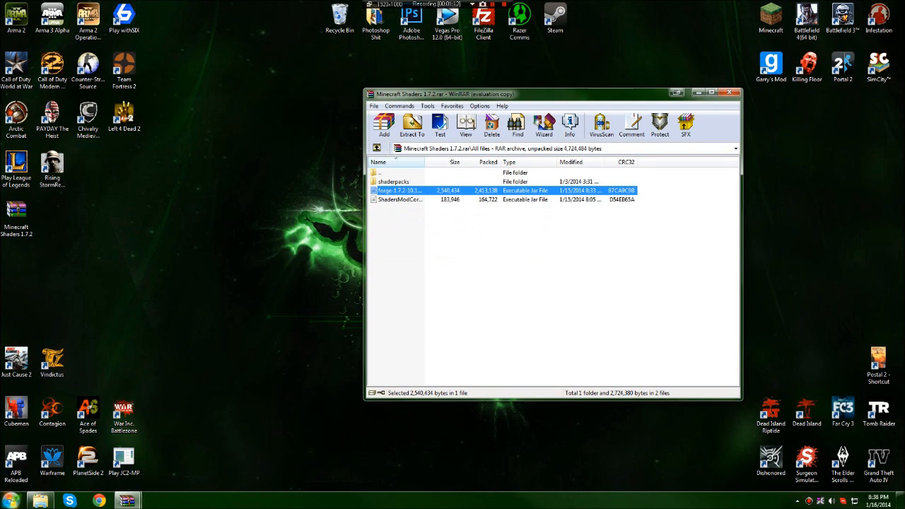
Step: Browse to the .minecraft folder via %appdata% from the Start search
click(11, 501)
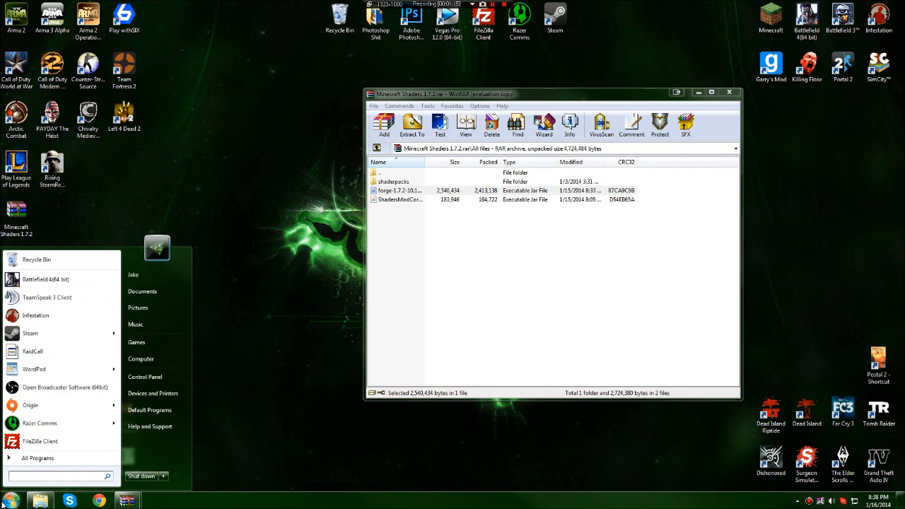
text(%app)
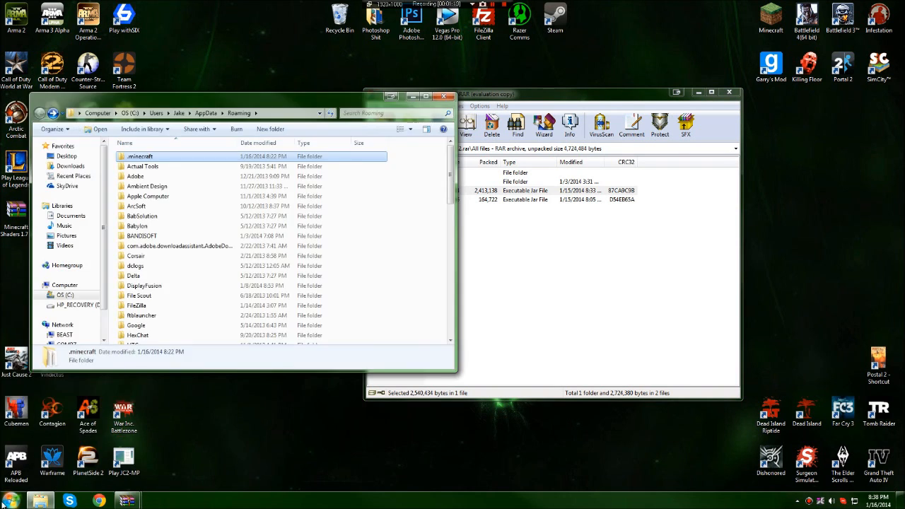
double_click(138, 155)
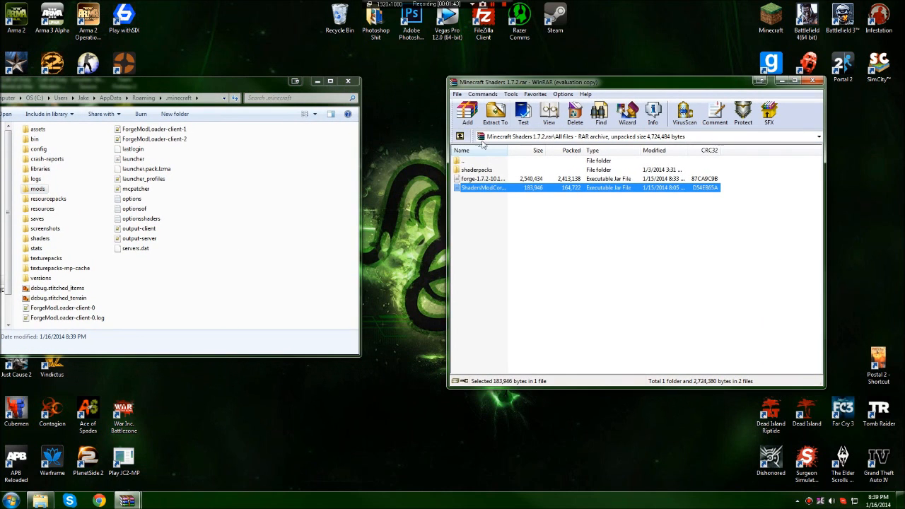
Step: Copy the shaderpacks folder from the archive into .minecraft and close the windows
click(478, 170)
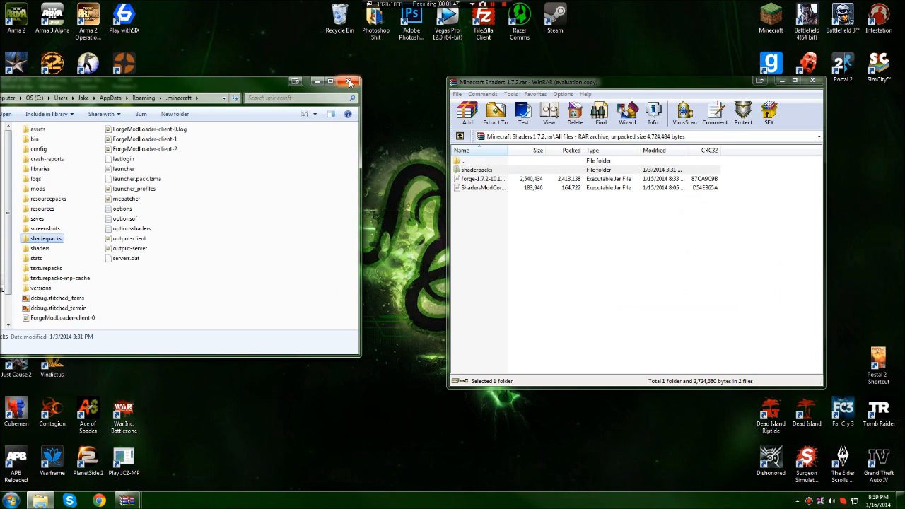
click(348, 82)
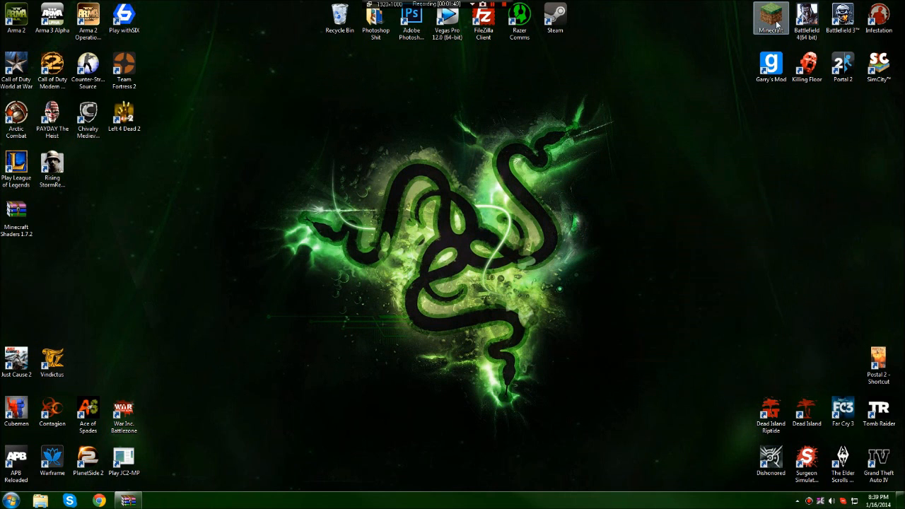
Step: Launch the Minecraft launcher and save the Copy of Forge profile with version 1.7.2-Forge
double_click(769, 17)
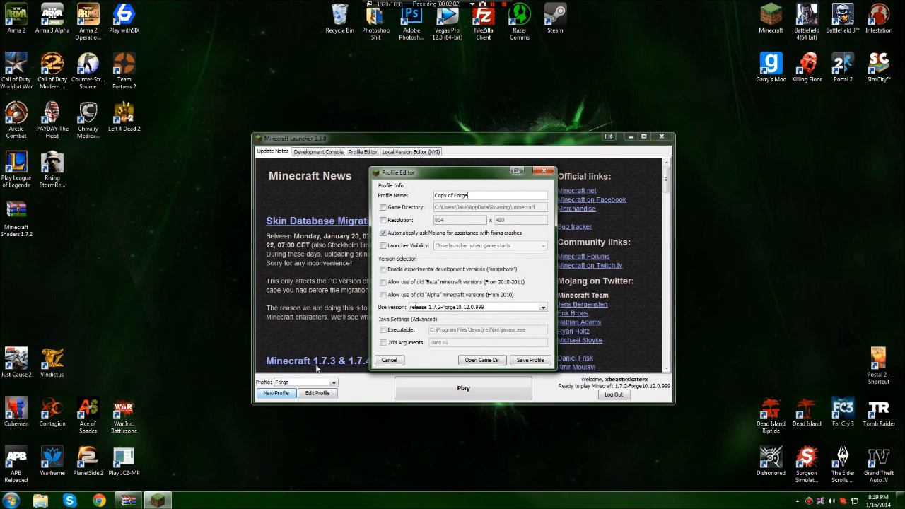
click(543, 307)
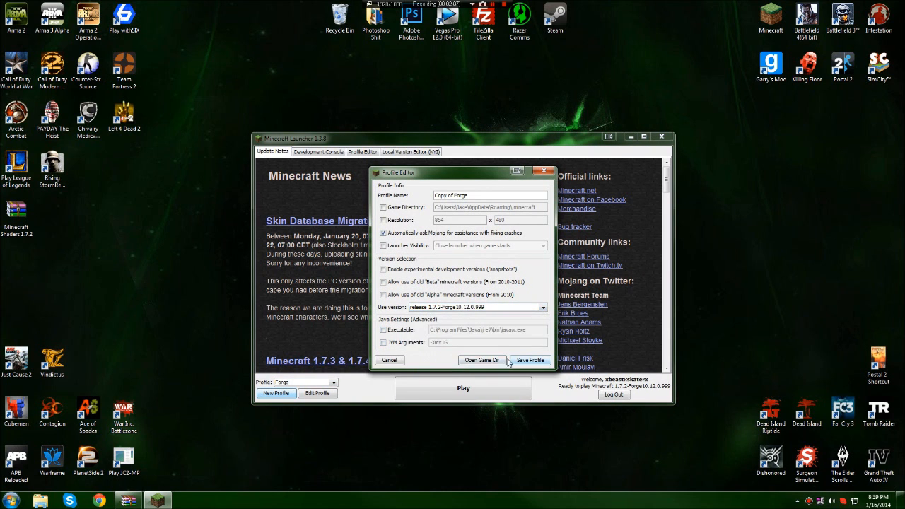
click(528, 360)
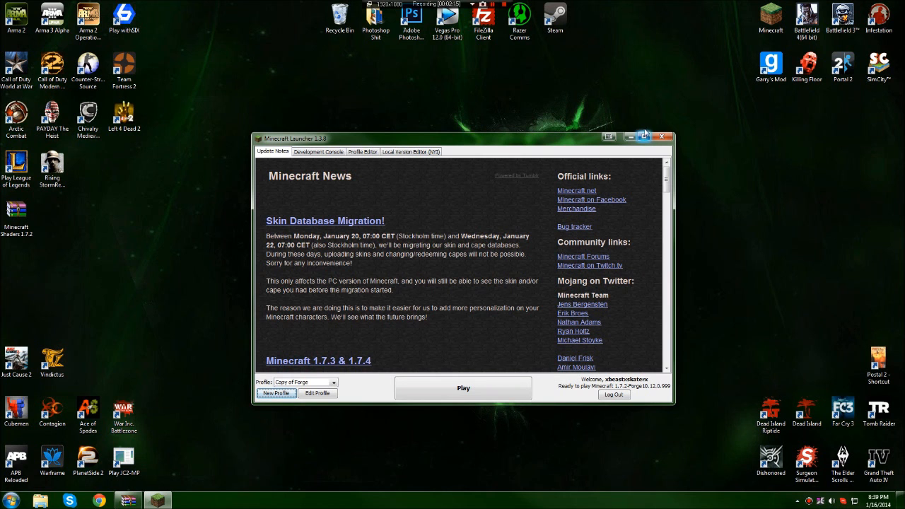
Step: Maximize the launcher and start the game with the Forge profile
click(643, 137)
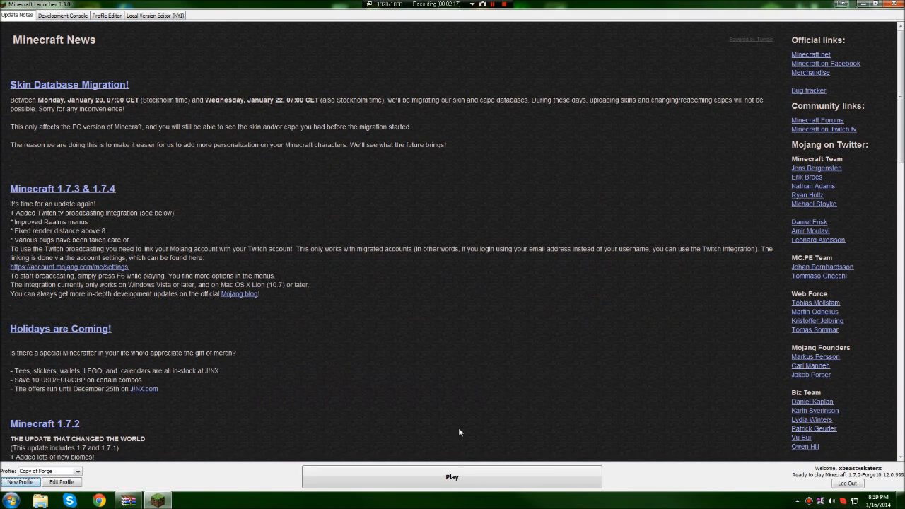
click(452, 477)
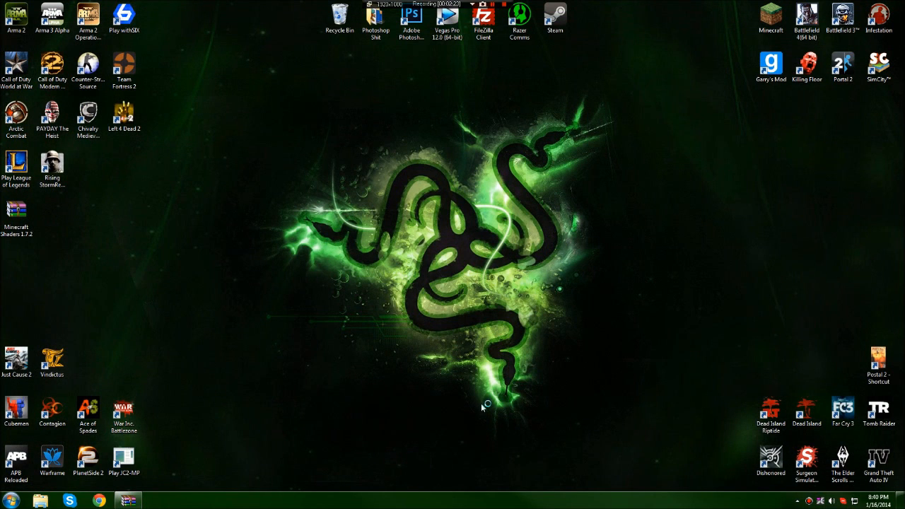
mouse_move(297, 370)
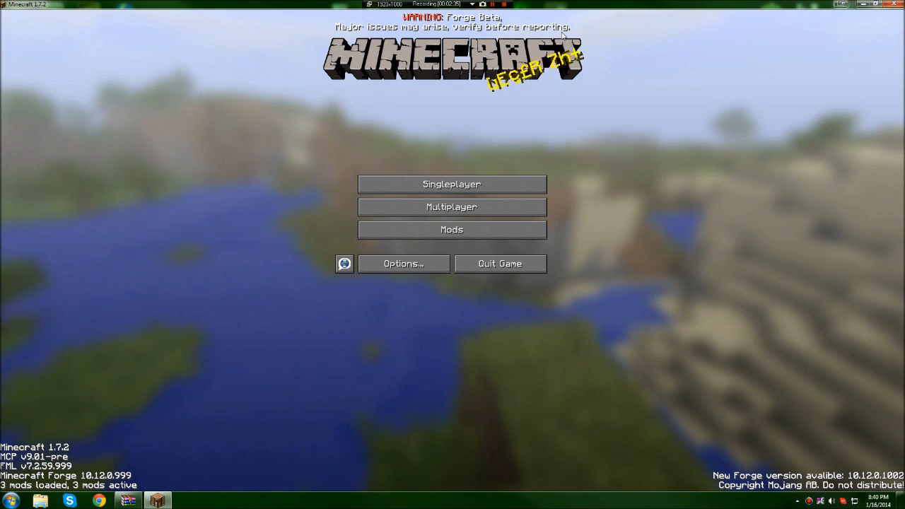
mouse_move(554, 243)
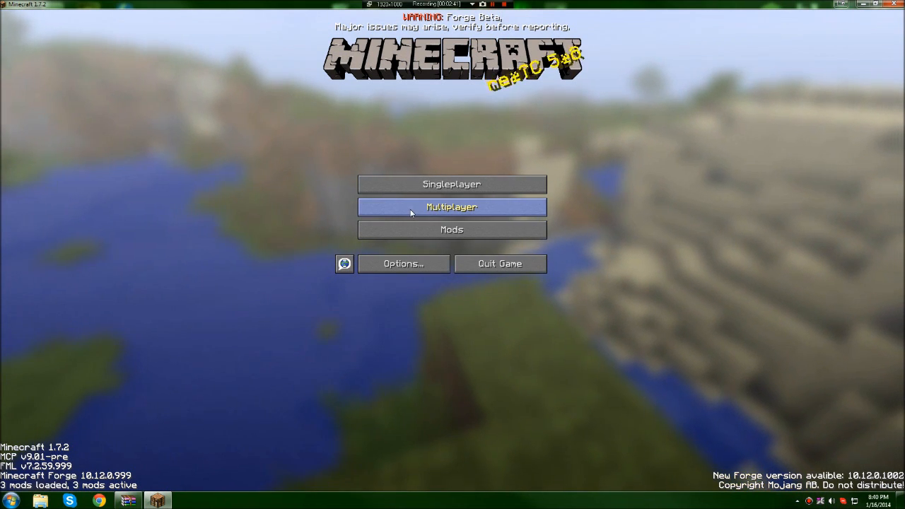
Step: Go to Multiplayer to show the list of two saved servers
click(452, 206)
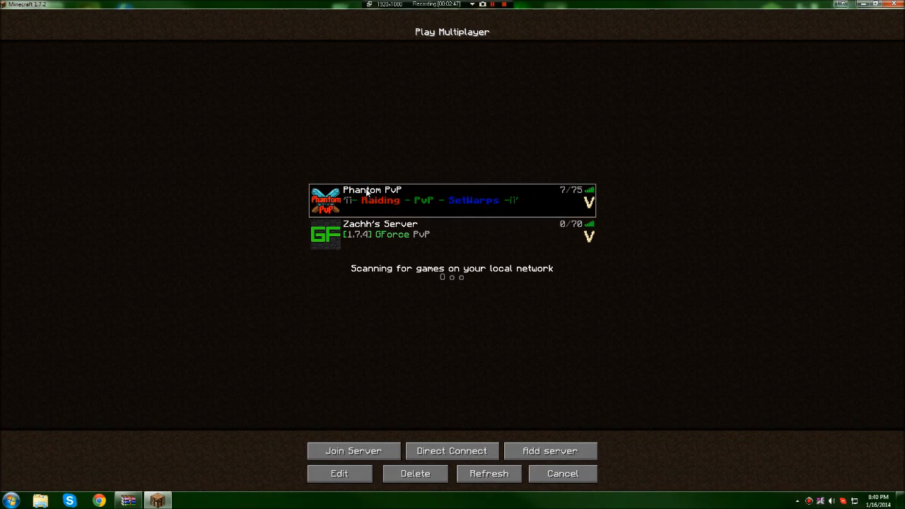
Step: Join a server, then browse the installed shader packs in Options > Shaders
double_click(452, 200)
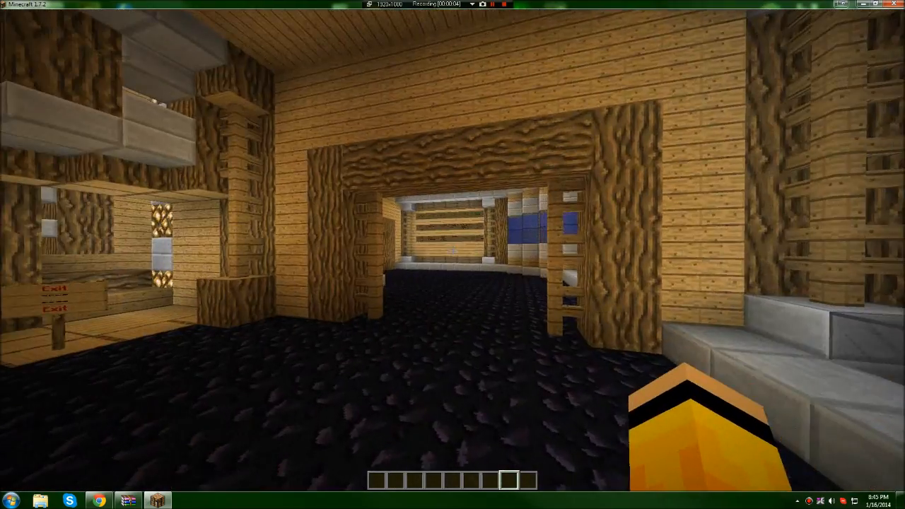
mouse_move(452, 254)
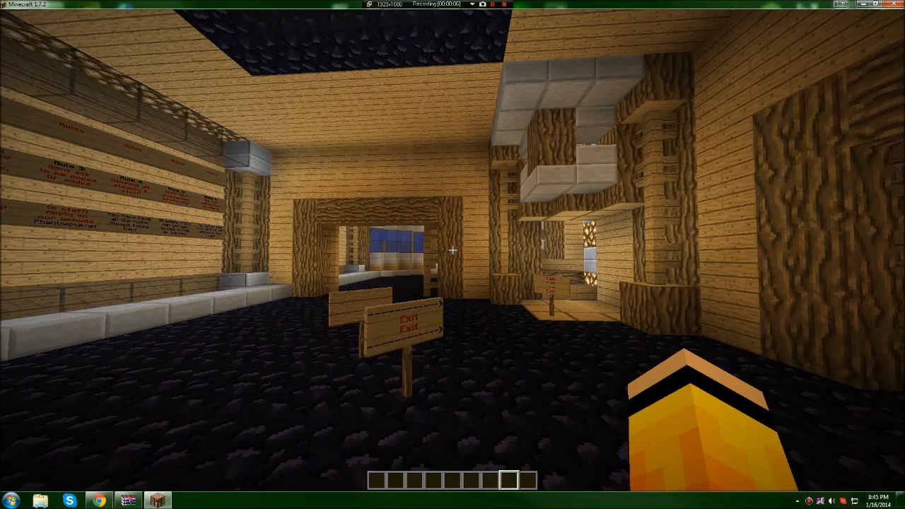
key(Escape)
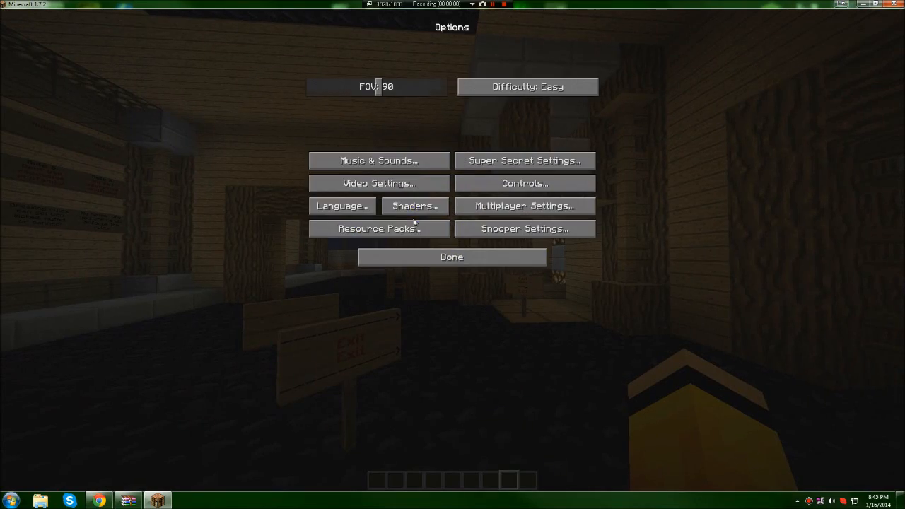
mouse_move(318, 223)
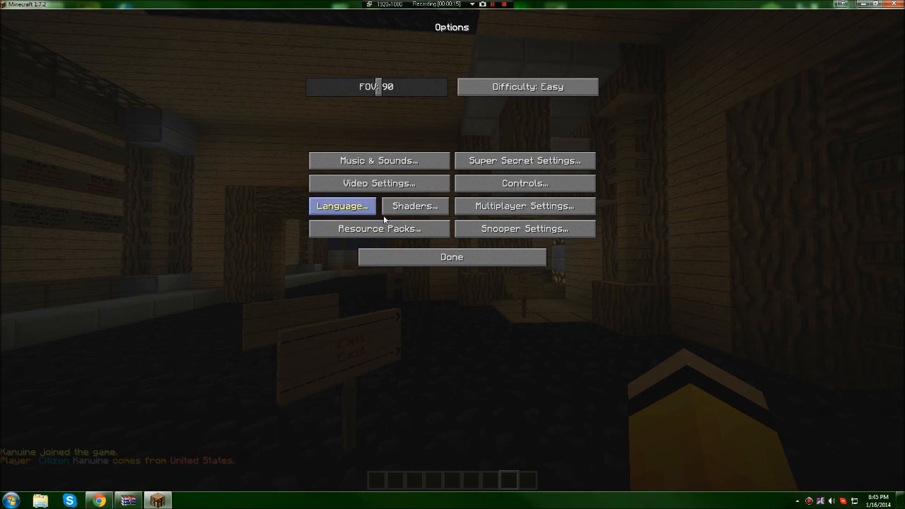
click(413, 206)
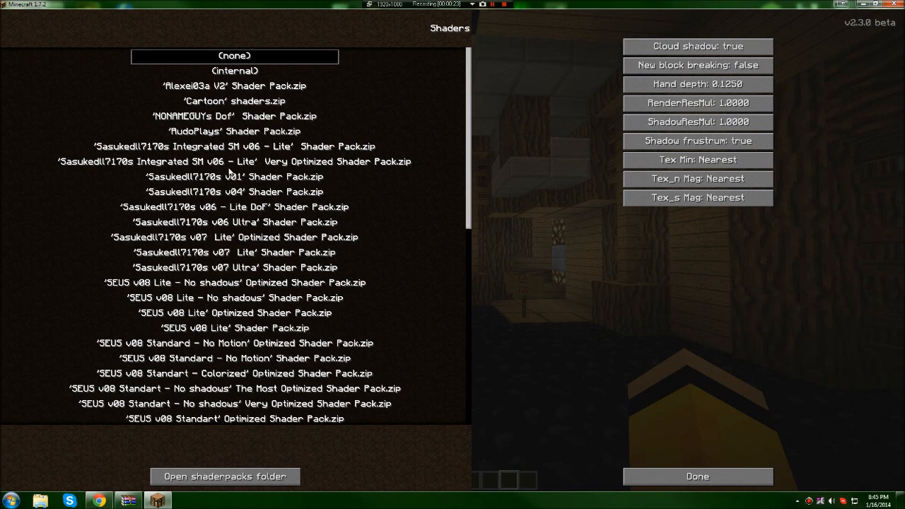
scroll(down, 3)
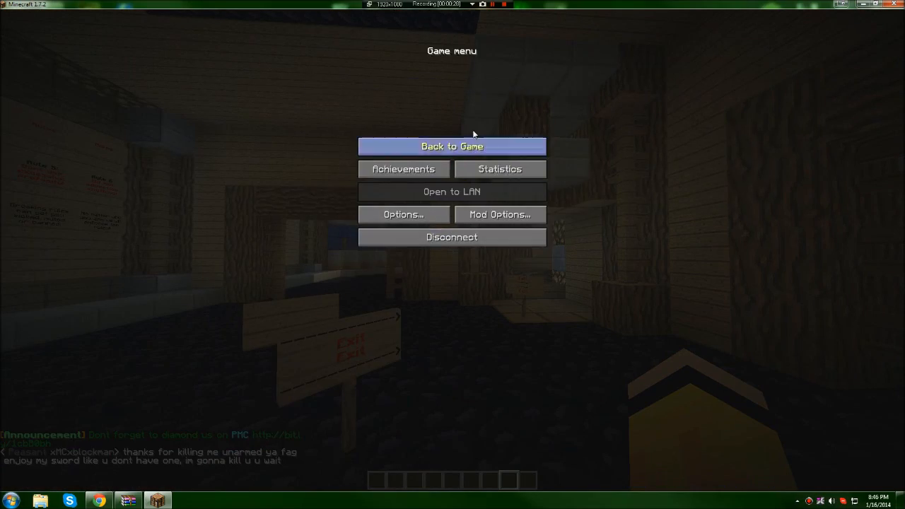
Step: Return to the game and walk around spawn with the F3 debug overlay and shader lighting active
click(452, 146)
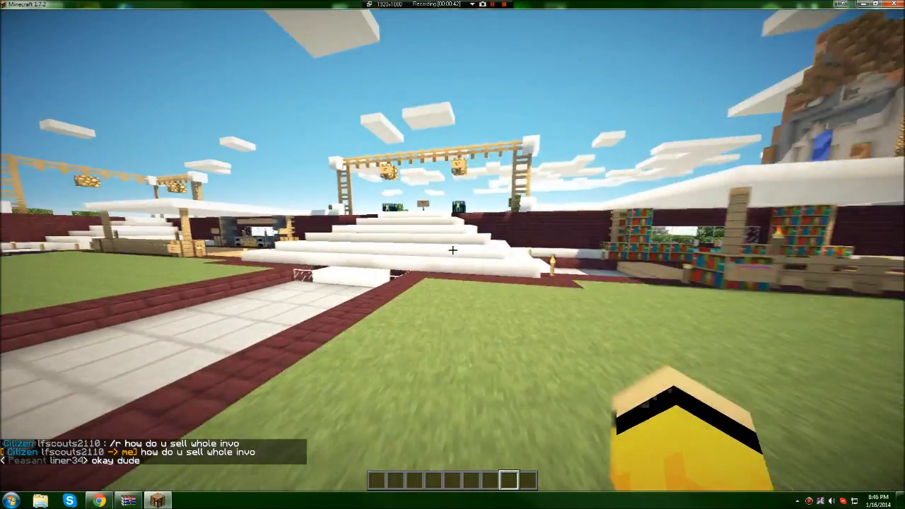
key(F3)
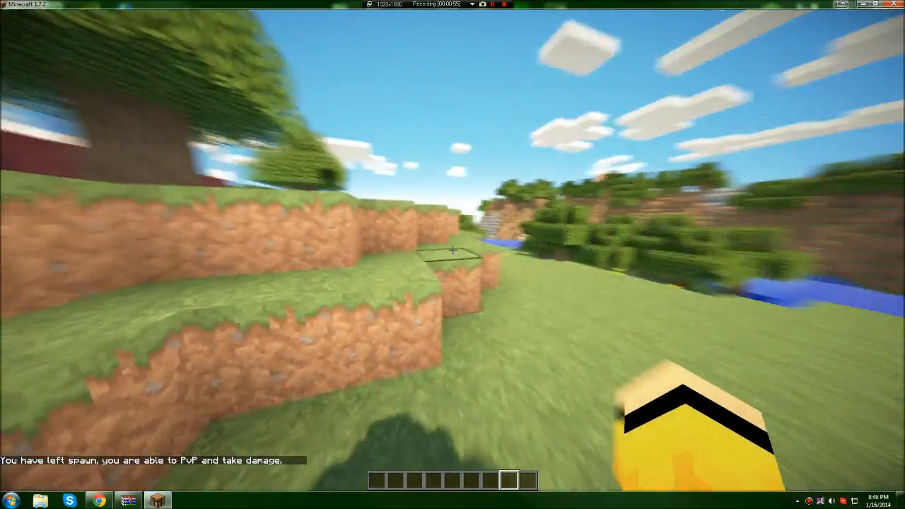
mouse_move(453, 255)
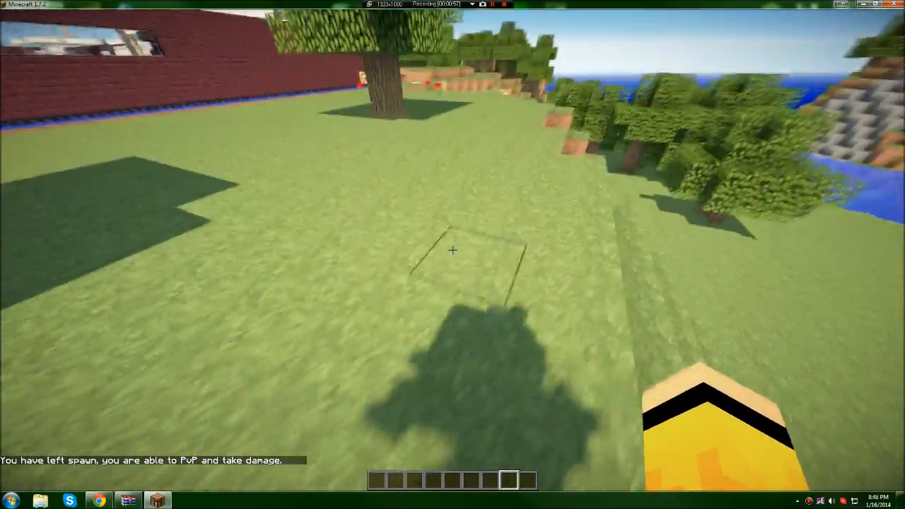